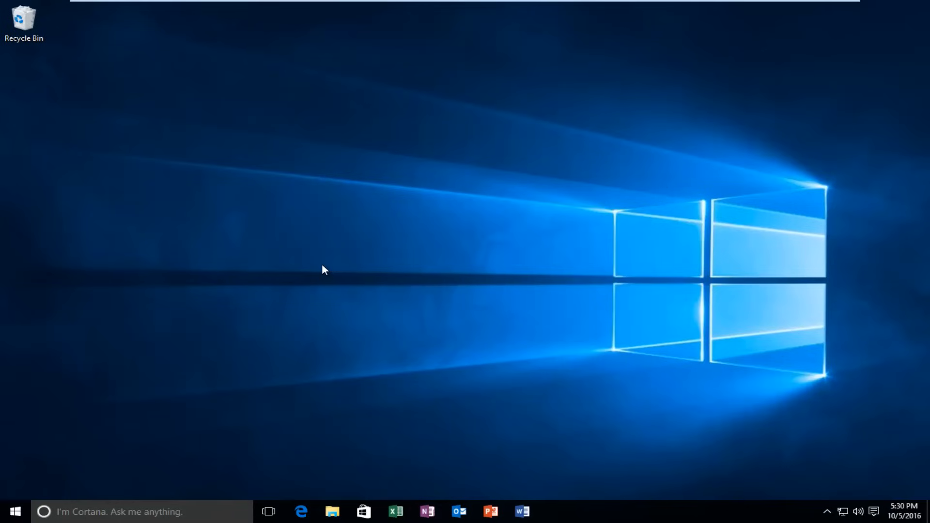
{"action": "mouse_move", "coordinate": [13, 504]}
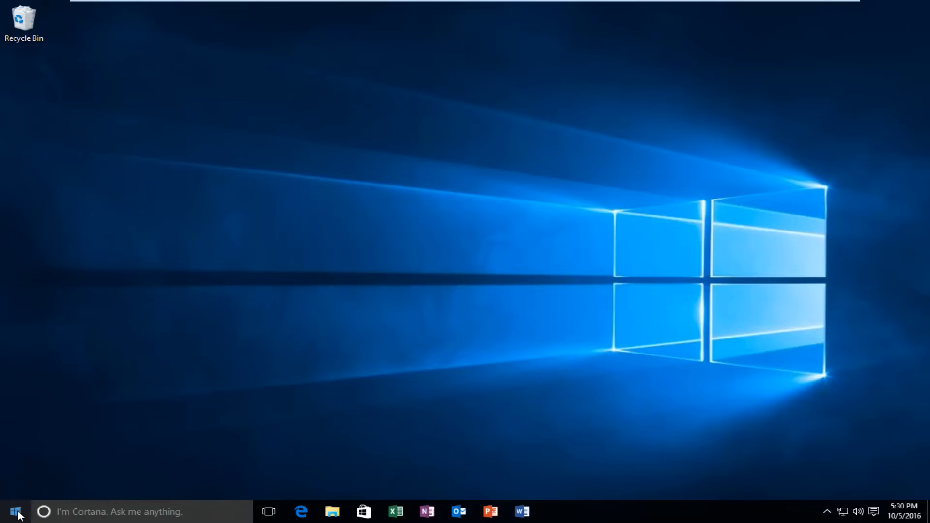
Step: Go from the Start menu through Settings to the System About page
{"action": "left_click", "coordinate": [19, 508]}
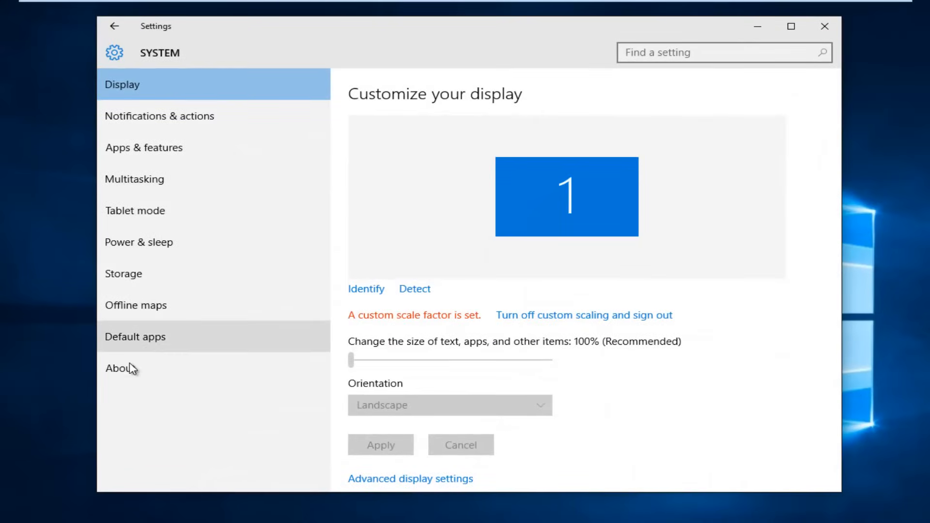
{"action": "left_click", "coordinate": [121, 368]}
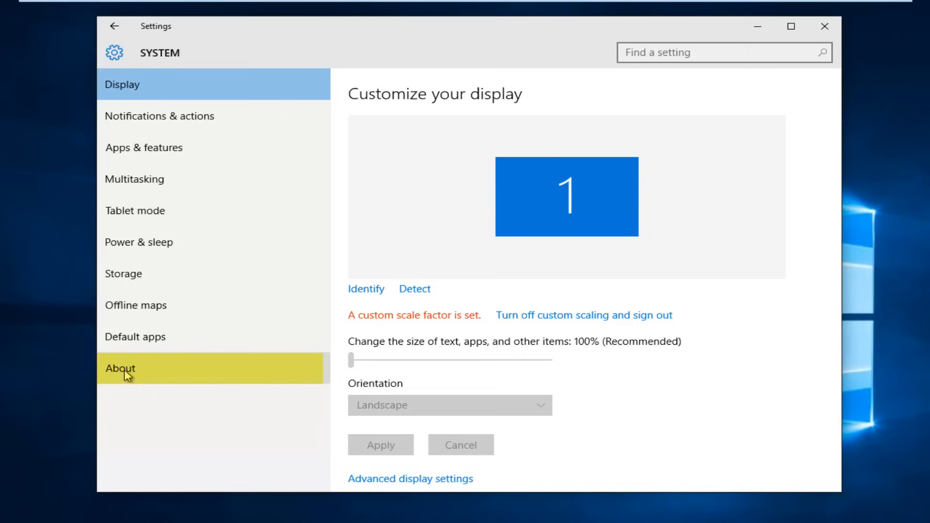
{"action": "left_click", "coordinate": [120, 369]}
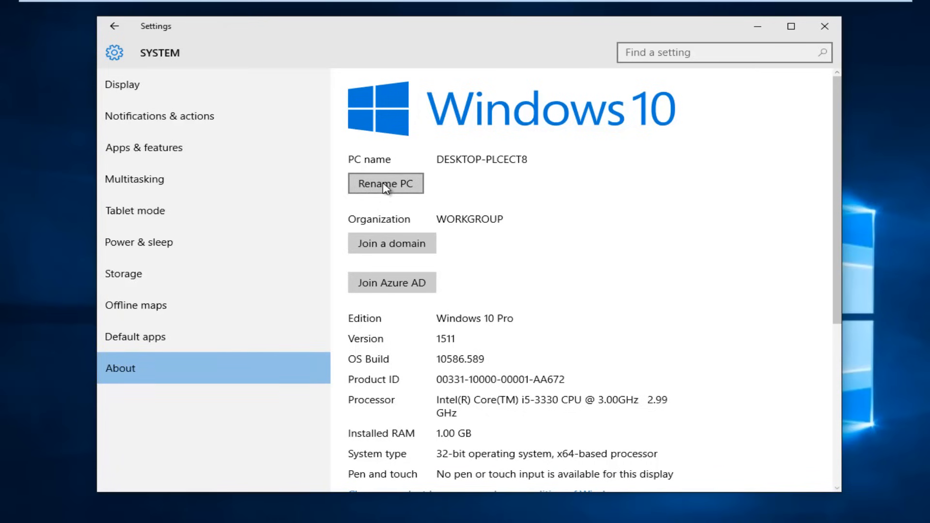
Step: Open the Rename your PC dialog for DESKTOP-PLCECT8
{"action": "left_click", "coordinate": [385, 183]}
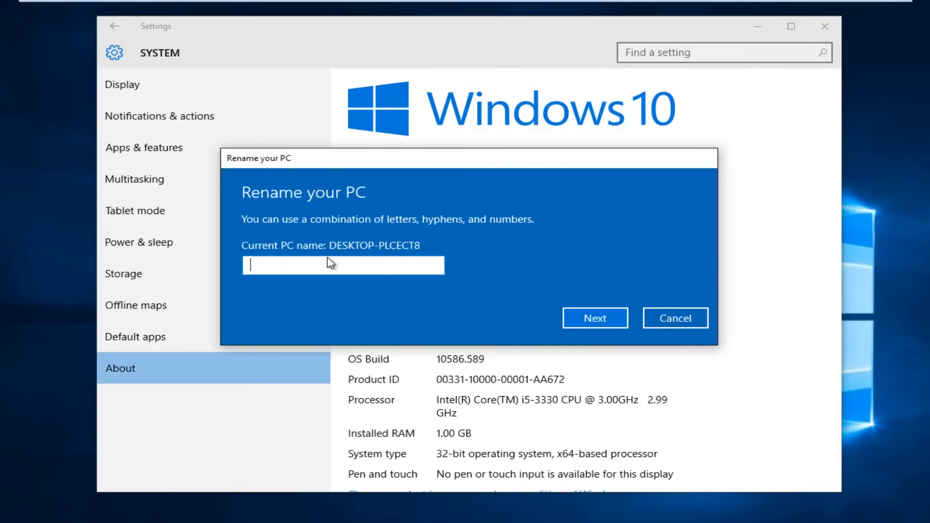
{"action": "mouse_move", "coordinate": [356, 248]}
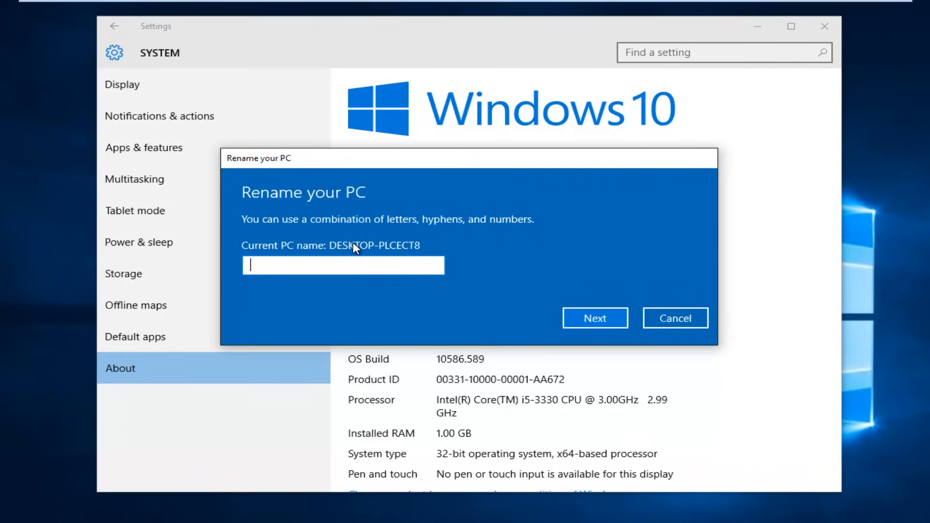
{"action": "mouse_move", "coordinate": [403, 311]}
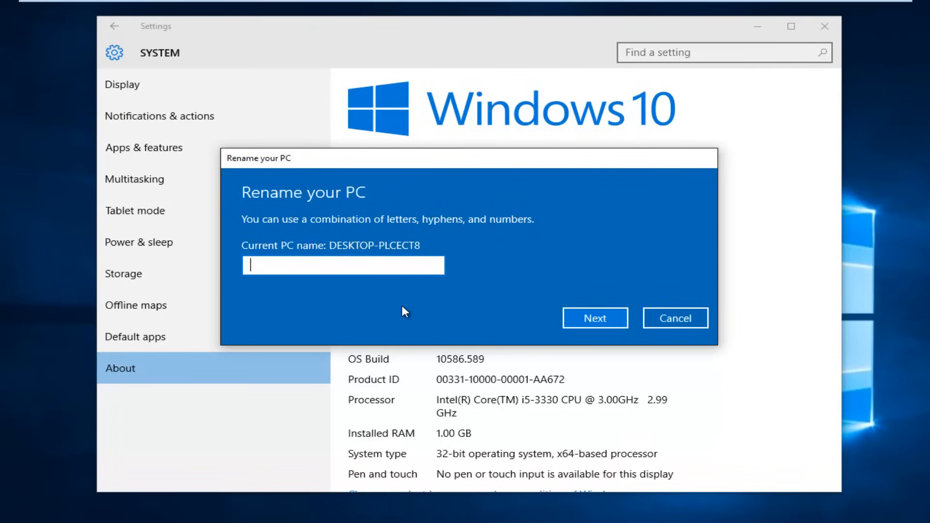
{"action": "mouse_move", "coordinate": [369, 263]}
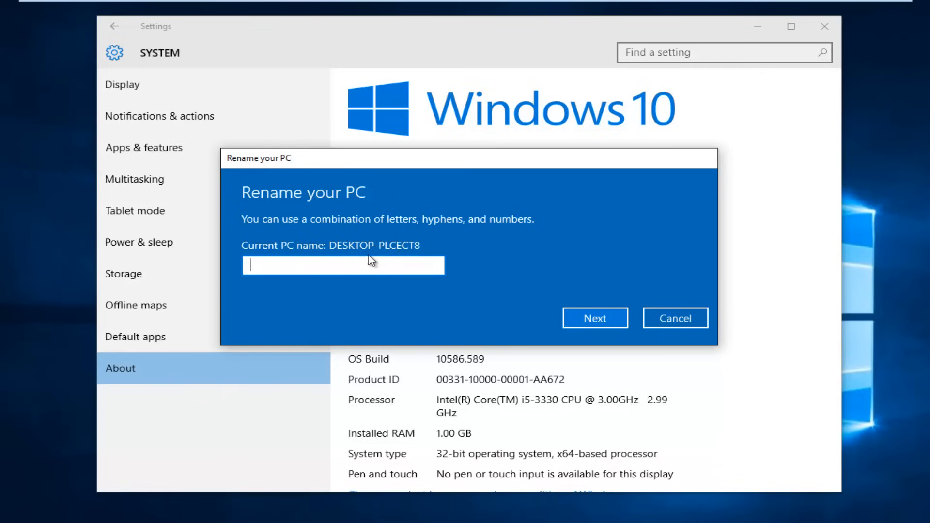
{"action": "mouse_move", "coordinate": [292, 297]}
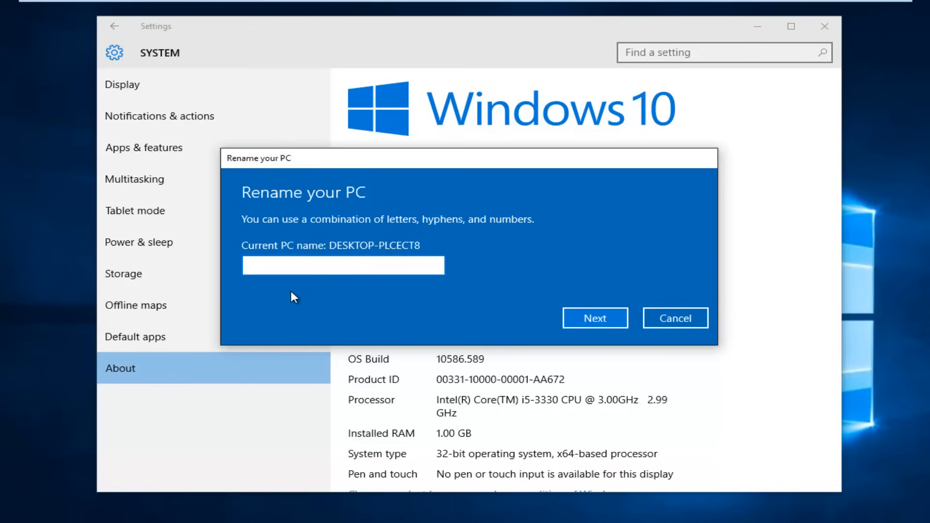
Step: Type 'ThisPC' as the new computer name, correcting the space in 'This PC'
{"action": "left_click", "coordinate": [343, 265]}
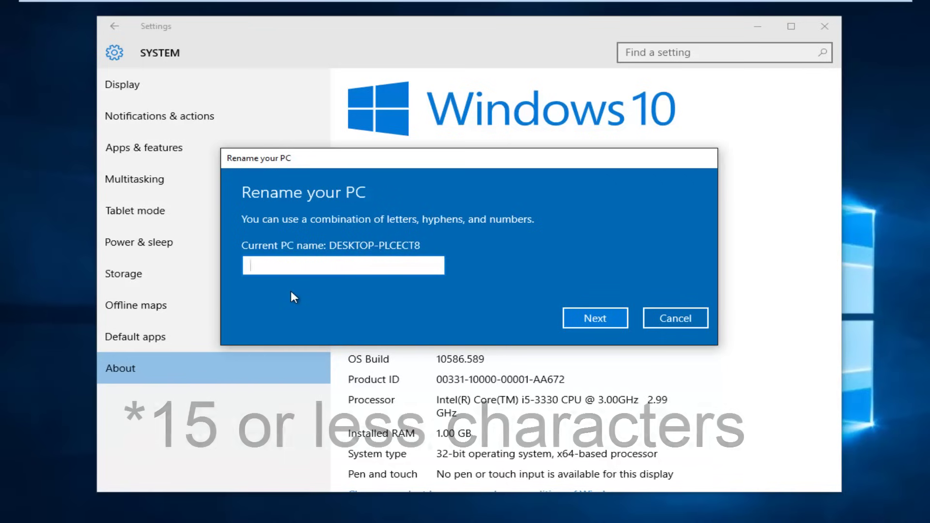
{"action": "type", "text": "This PC"}
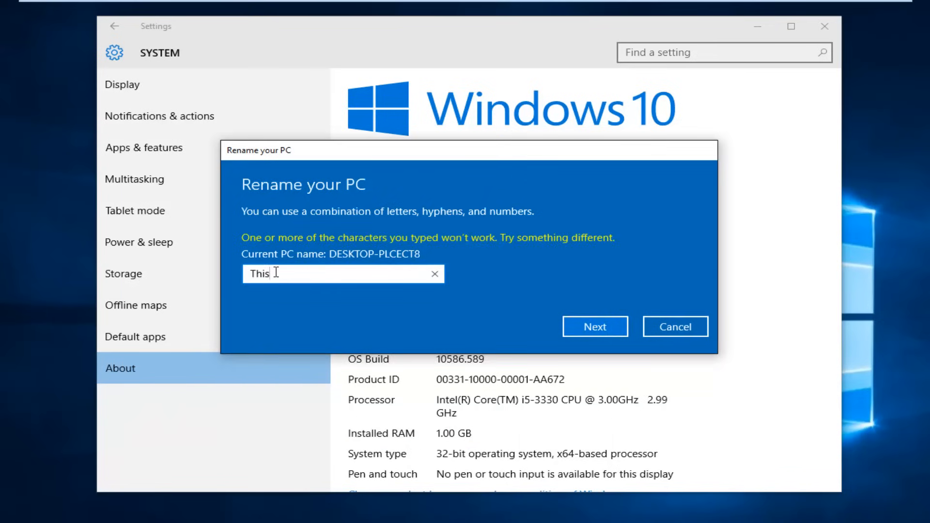
{"action": "type", "text": "PC"}
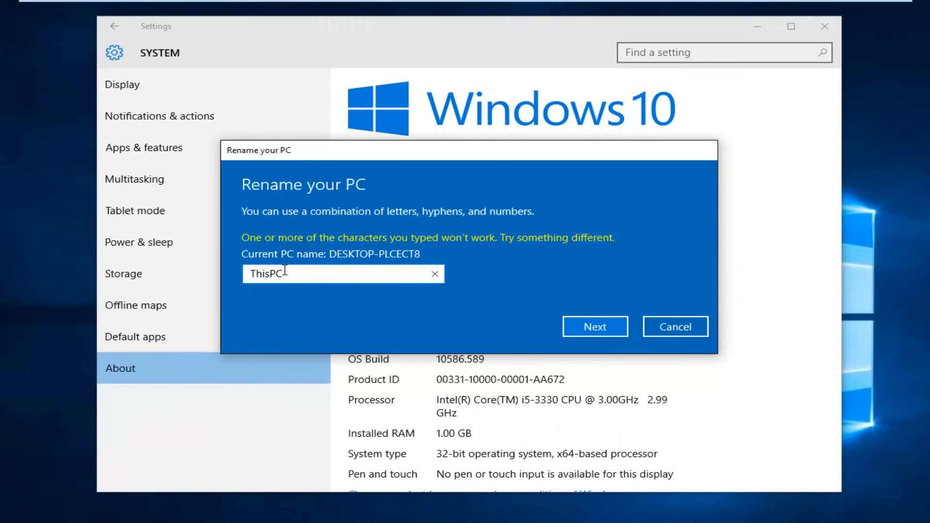
{"action": "mouse_move", "coordinate": [587, 323]}
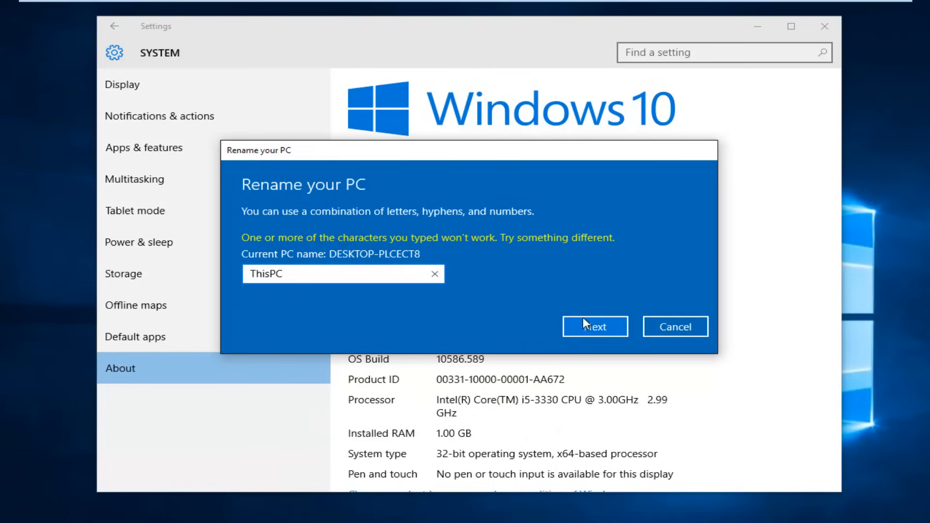
Step: Submit 'ThisPC' so Windows reports the name changes after restart
{"action": "left_click", "coordinate": [595, 326]}
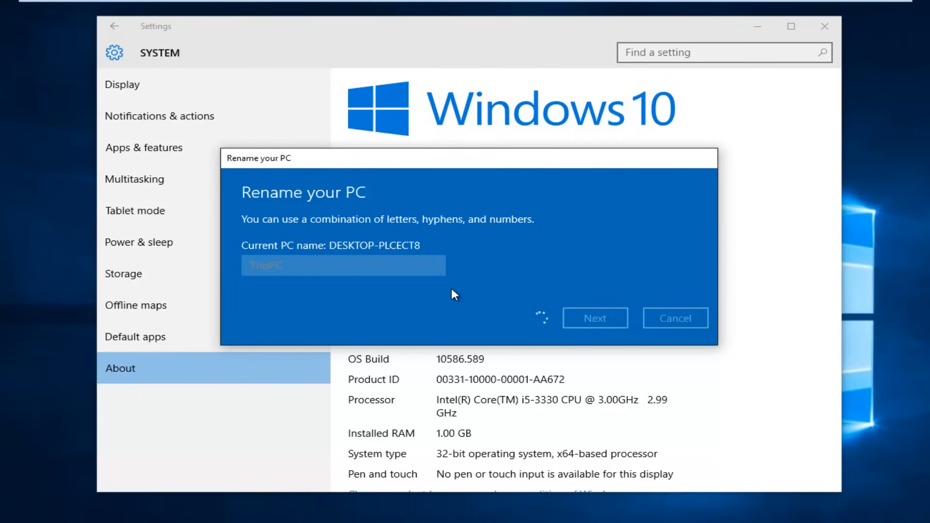
{"action": "left_click", "coordinate": [595, 317]}
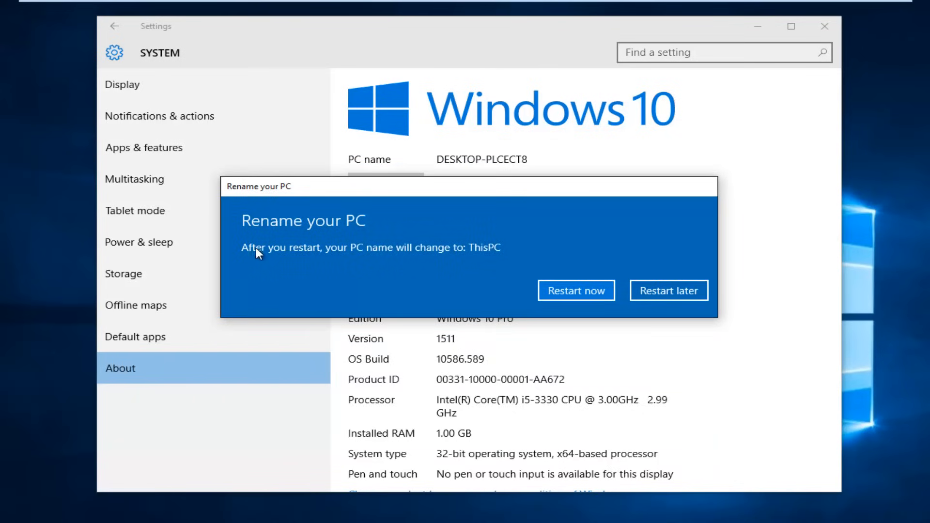
{"action": "mouse_move", "coordinate": [391, 250]}
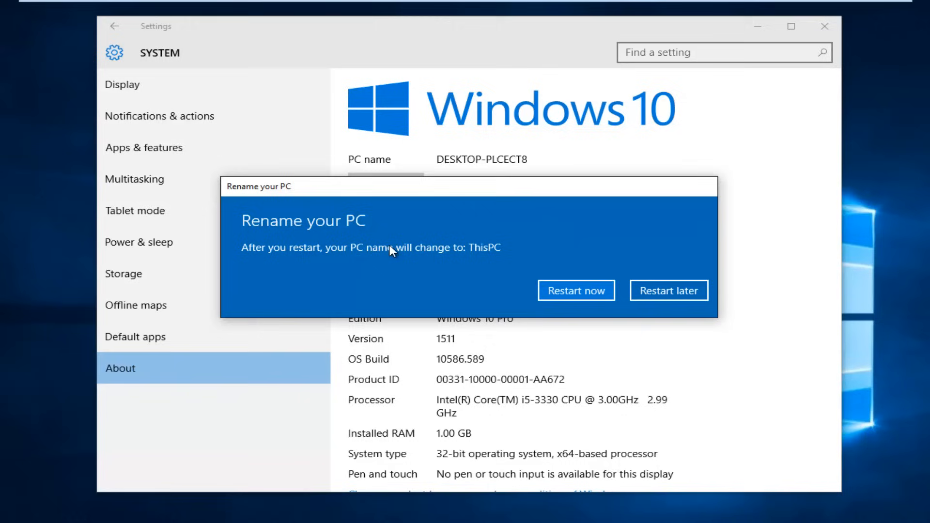
{"action": "mouse_move", "coordinate": [522, 263]}
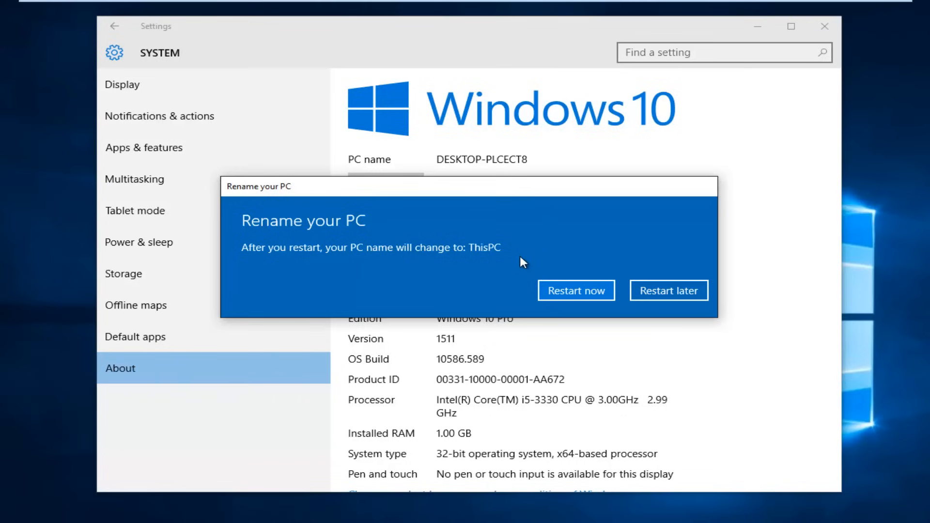
{"action": "mouse_move", "coordinate": [528, 264]}
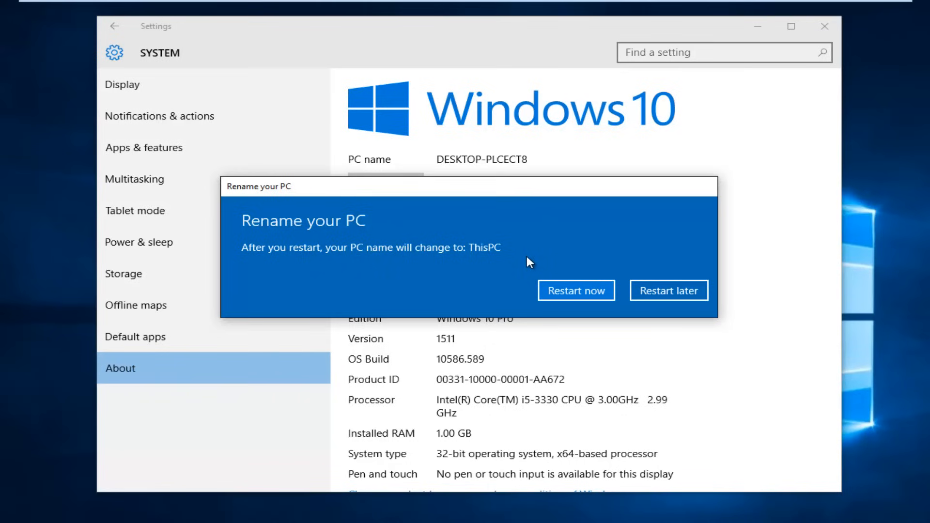